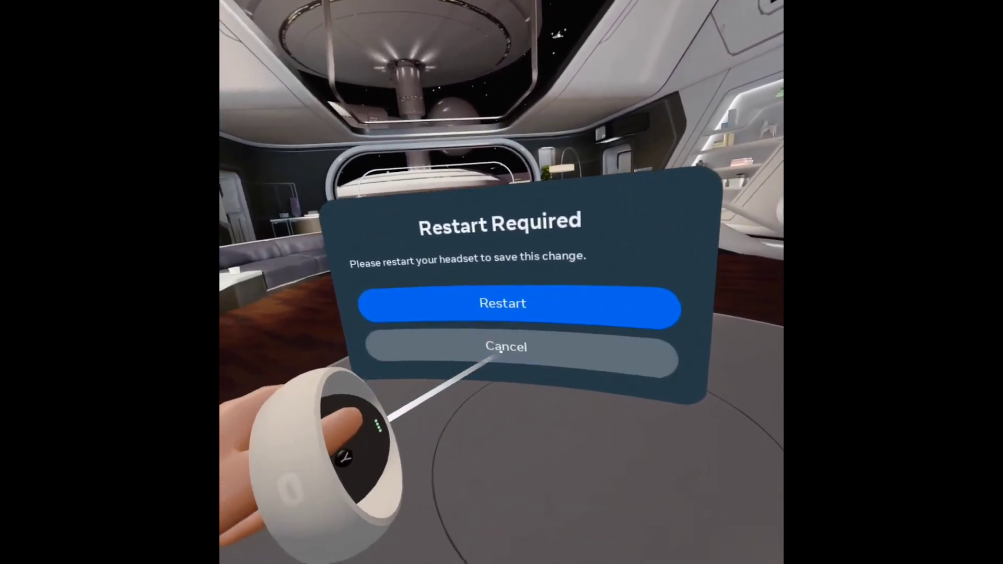
Cancel the Restart Required prompt, keeping tracking frequency at 50 Hz on Headset Tracking
click(502, 346)
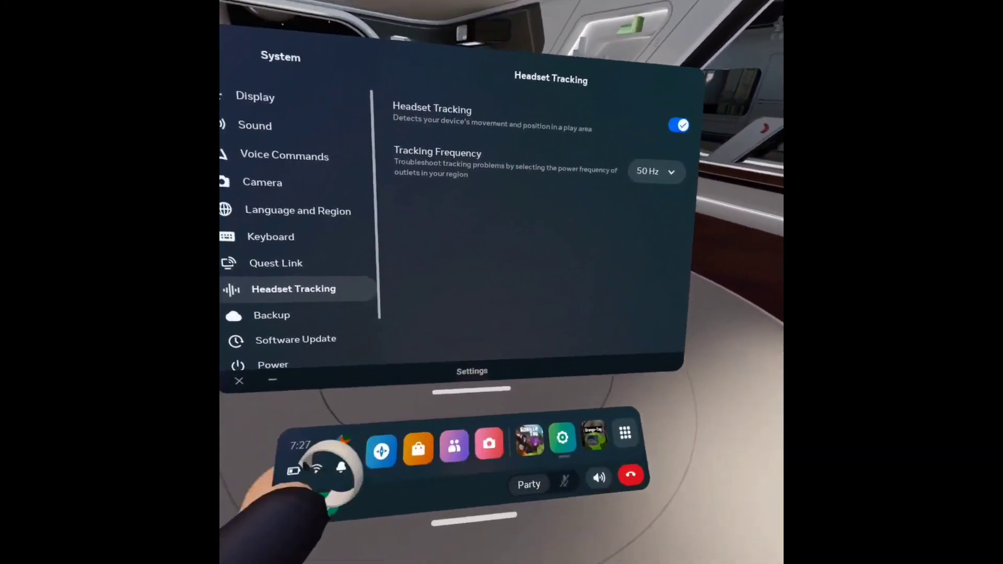